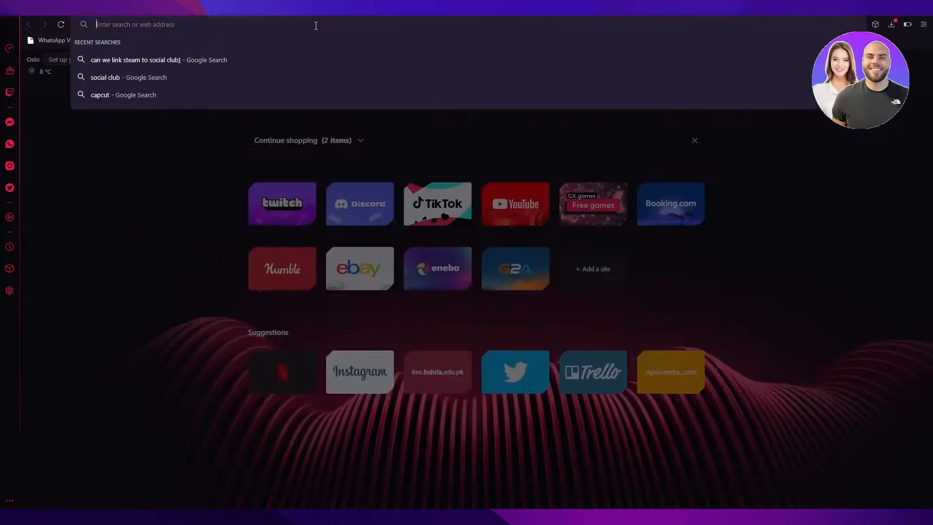
Go to the Rockstar Games Social Club website from the address bar using 'soci'
{"action": "type", "text": "socialclub.rockstargames.com"}
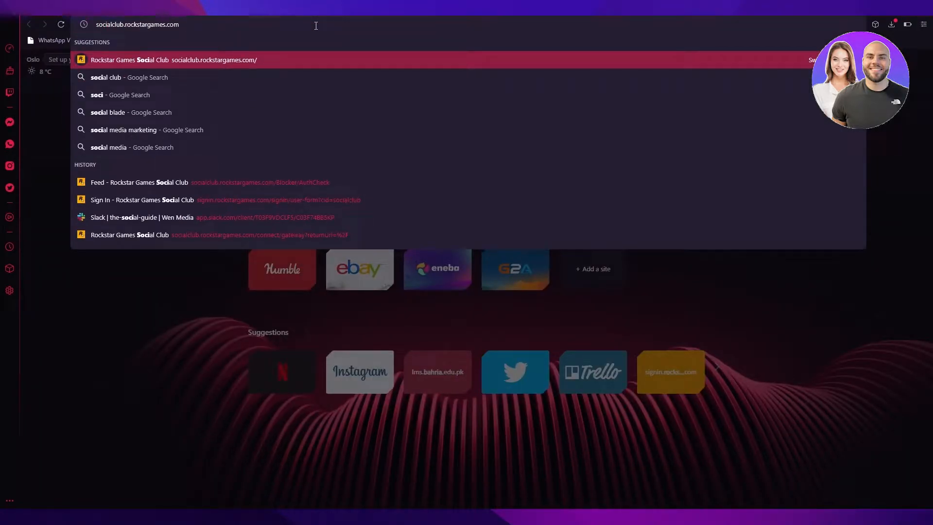
{"action": "left_click", "coordinate": [173, 59]}
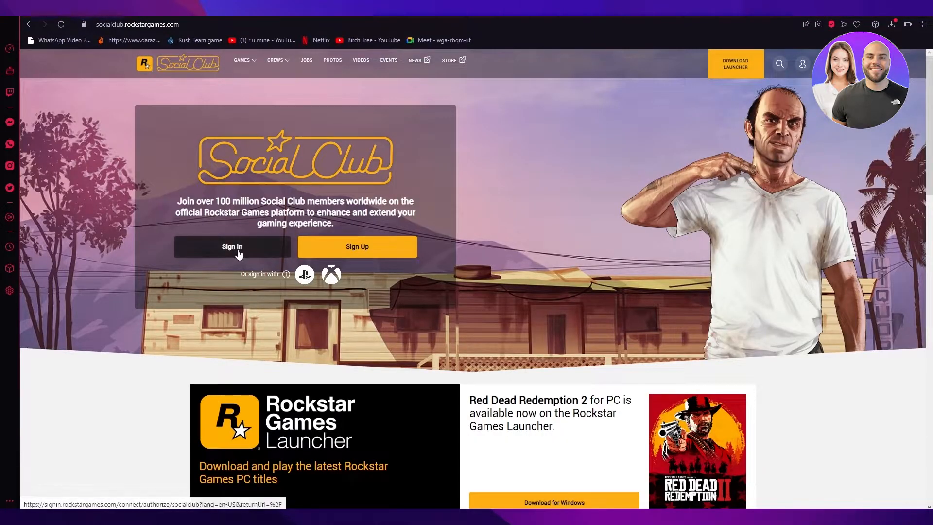
Sign in to the Social Club account and land on the activity feed
{"action": "left_click", "coordinate": [232, 246]}
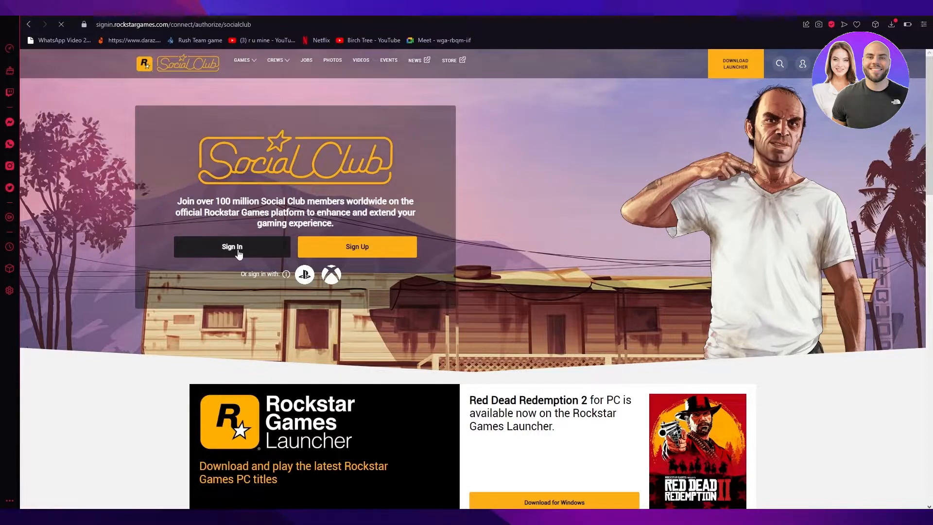
{"action": "left_click", "coordinate": [231, 246]}
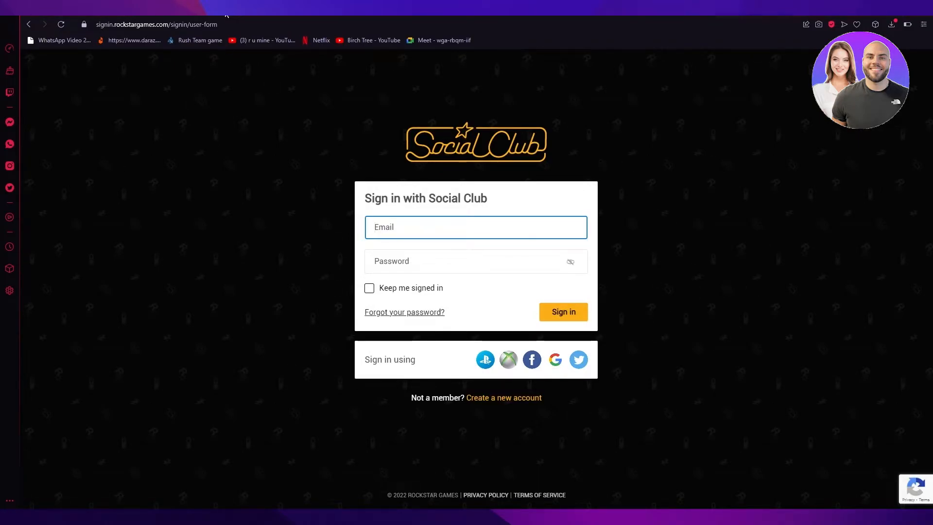
{"action": "left_click", "coordinate": [563, 312]}
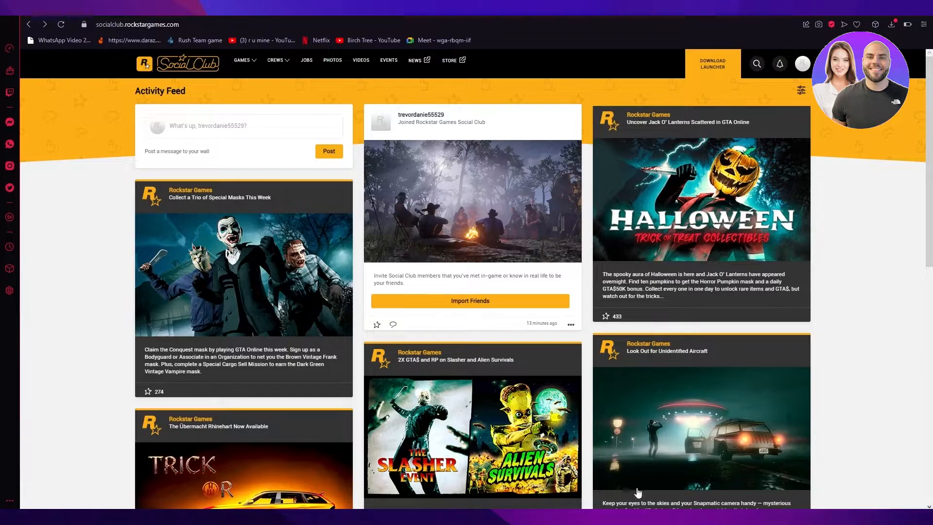
{"action": "mouse_move", "coordinate": [825, 395]}
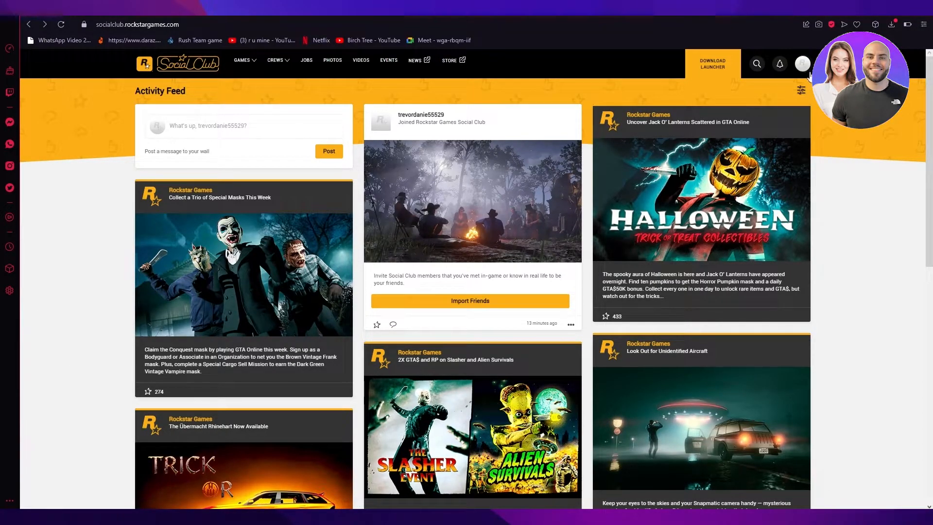
{"action": "mouse_move", "coordinate": [802, 64]}
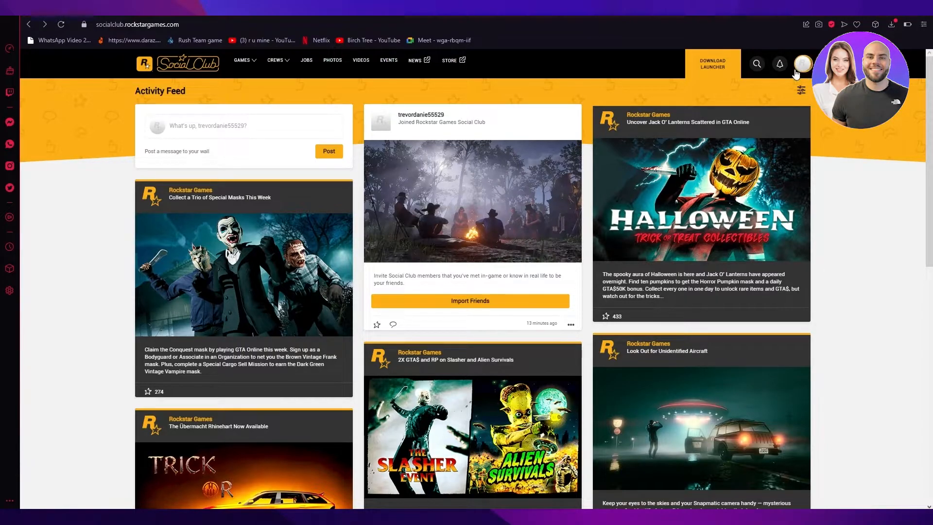
{"action": "mouse_move", "coordinate": [802, 66]}
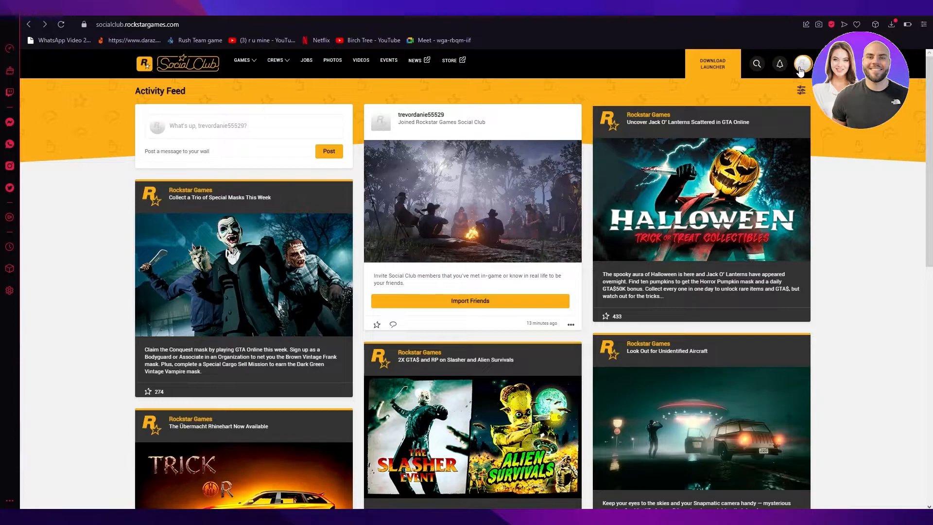
Reach the Linked Accounts page of the account settings via the profile menu
{"action": "left_click", "coordinate": [802, 64]}
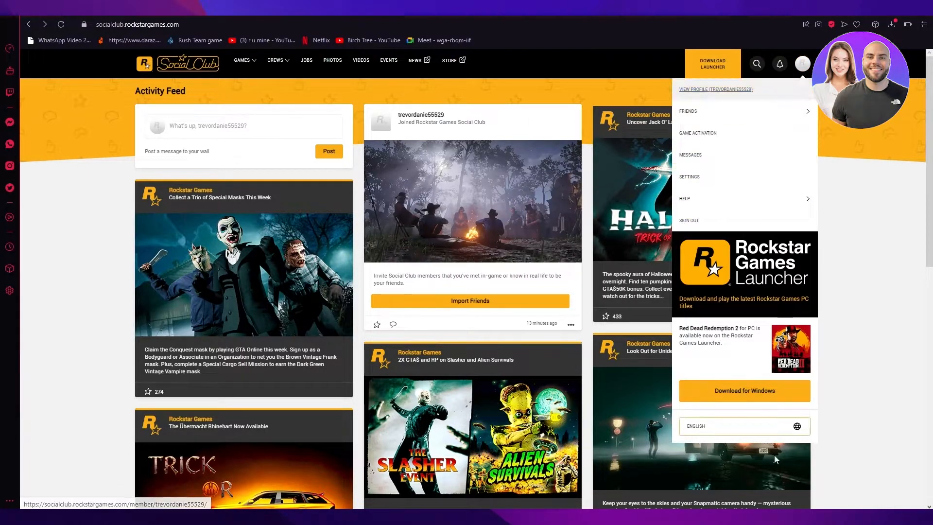
{"action": "mouse_move", "coordinate": [731, 187]}
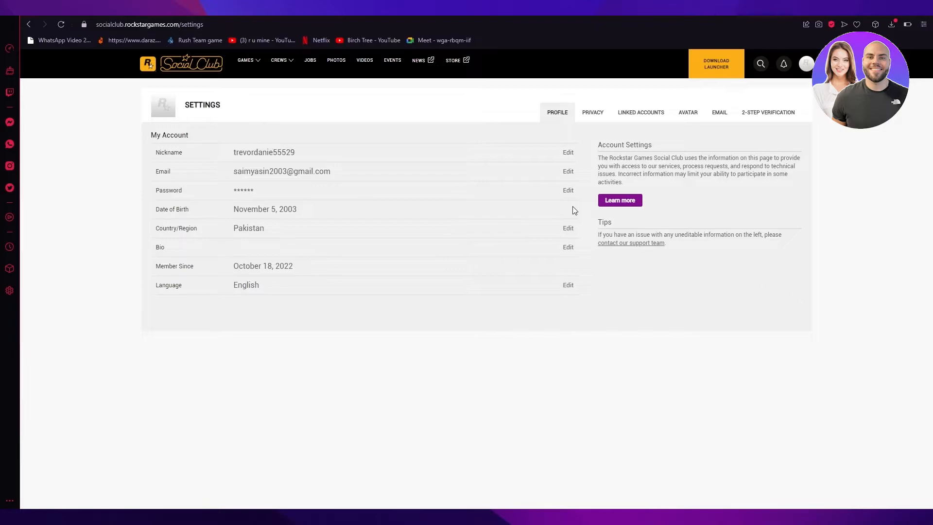
{"action": "mouse_move", "coordinate": [640, 111]}
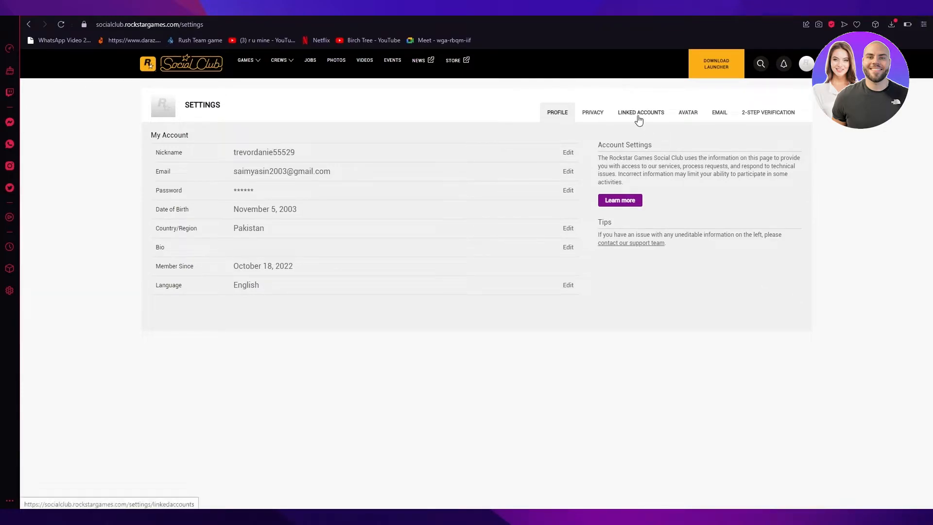
{"action": "left_click", "coordinate": [640, 111]}
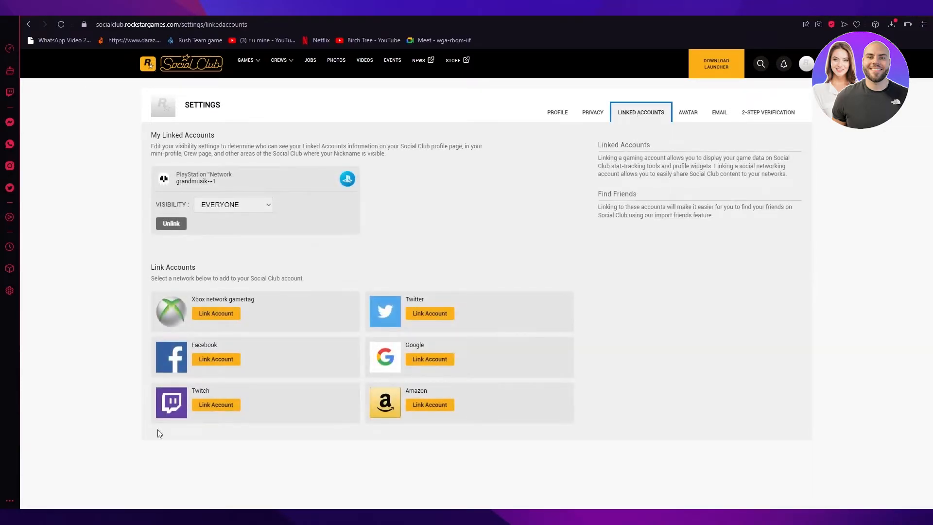
{"action": "mouse_move", "coordinate": [506, 346]}
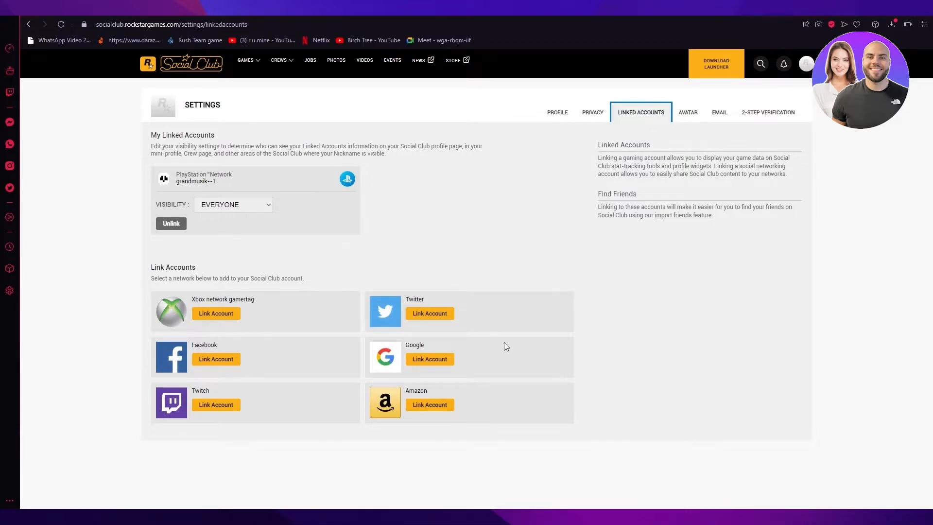
{"action": "mouse_move", "coordinate": [531, 298]}
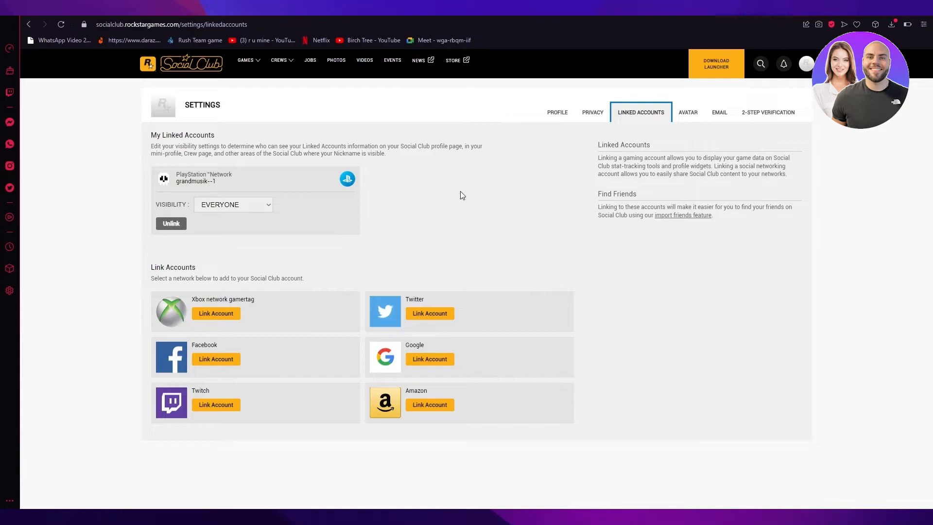
{"action": "mouse_move", "coordinate": [404, 170]}
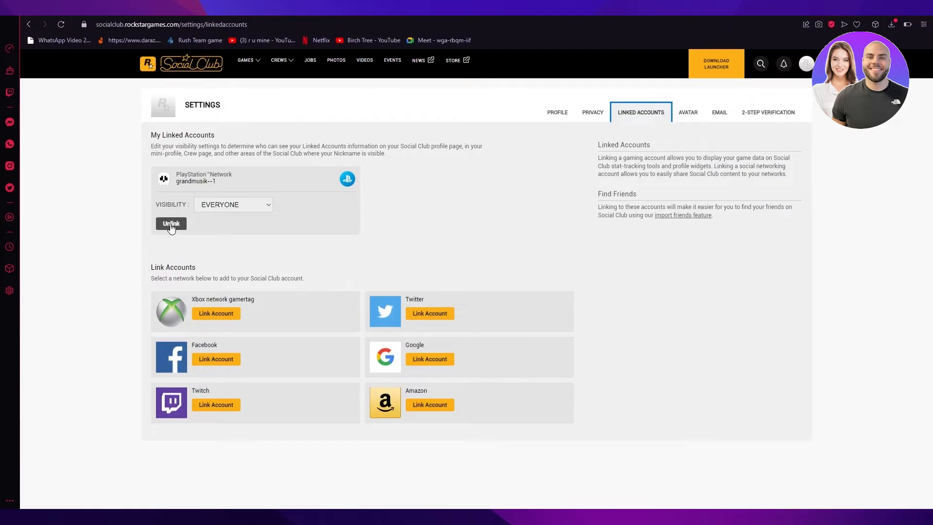
{"action": "left_click", "coordinate": [171, 225]}
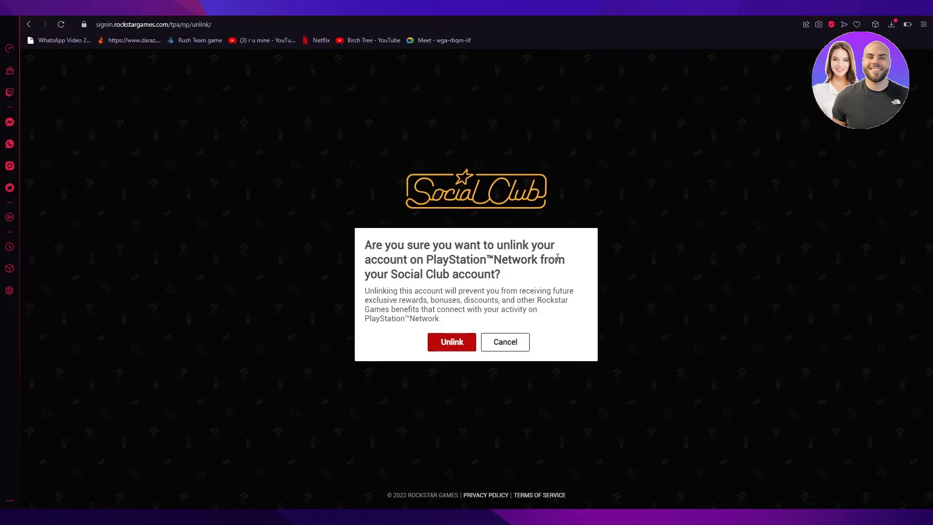
{"action": "mouse_move", "coordinate": [581, 266]}
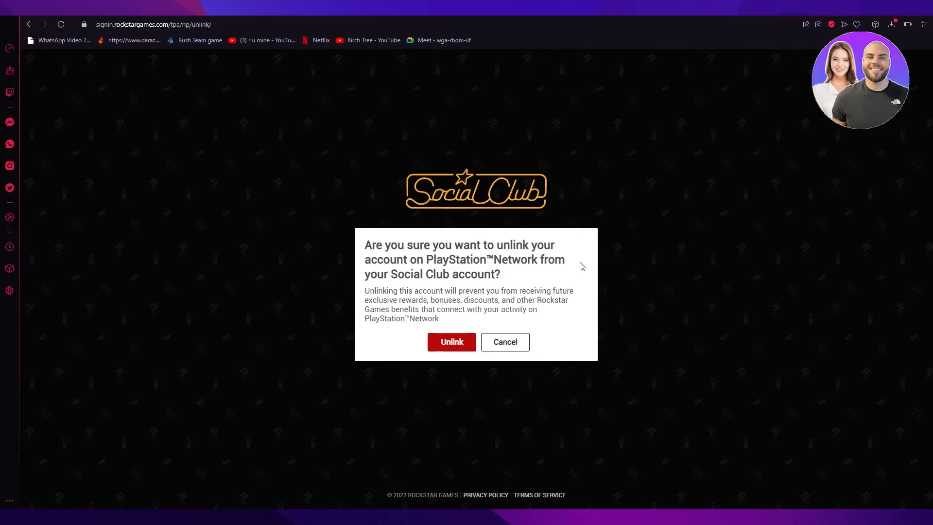
{"action": "mouse_move", "coordinate": [399, 293]}
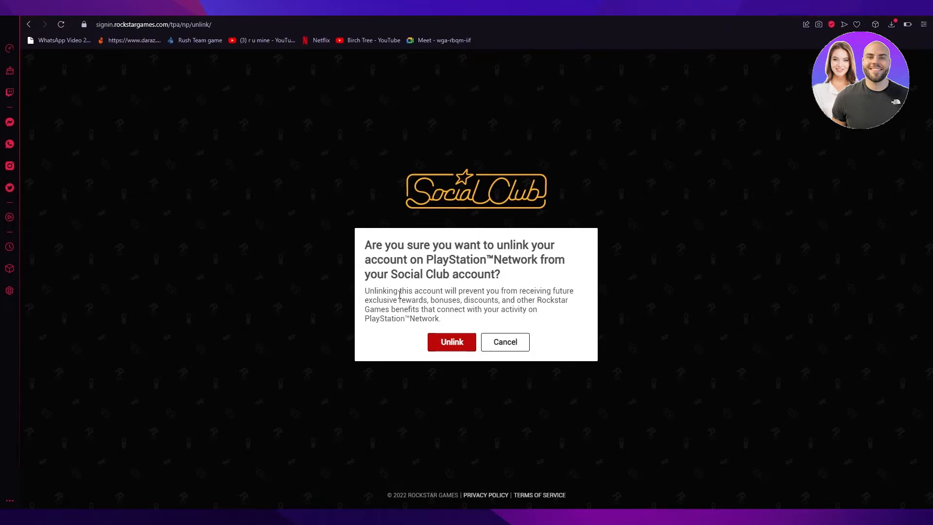
{"action": "mouse_move", "coordinate": [586, 302]}
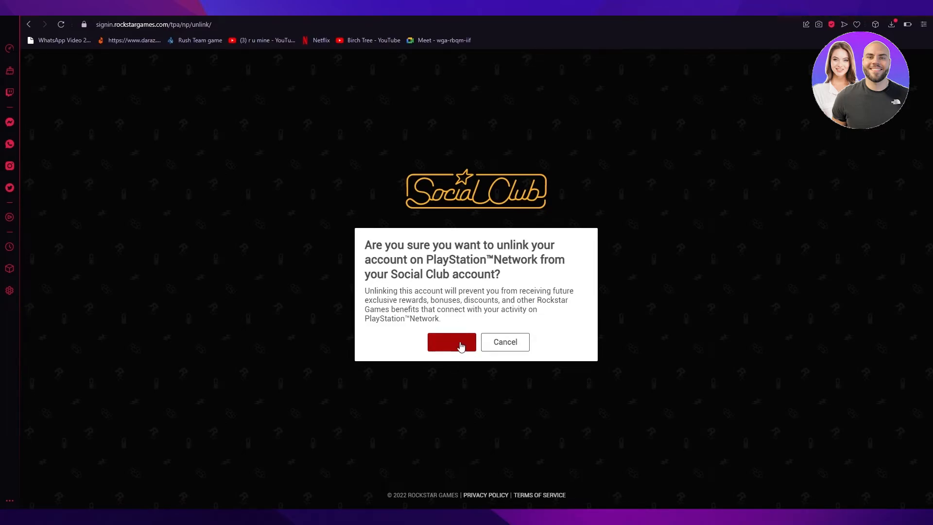
Confirm unlinking the PlayStation Network account with the red Unlink button
{"action": "left_click", "coordinate": [452, 342]}
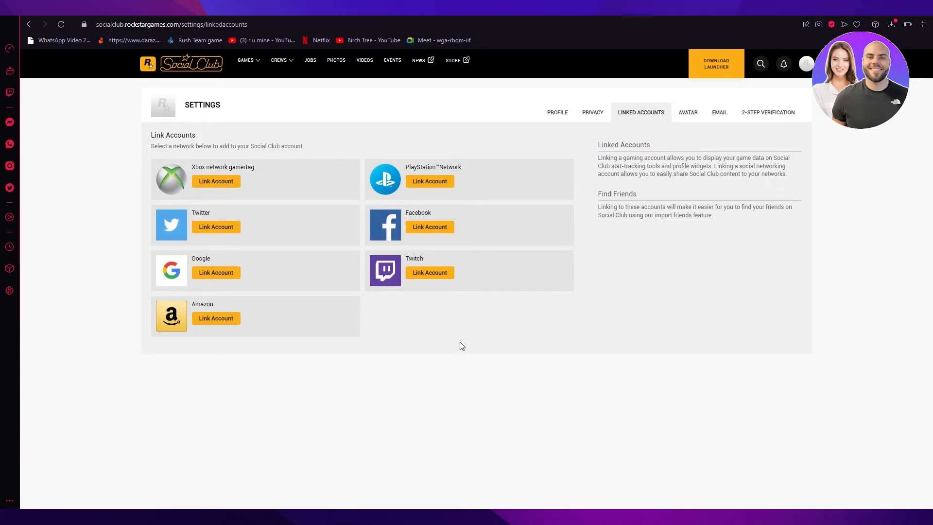
{"action": "mouse_move", "coordinate": [406, 151]}
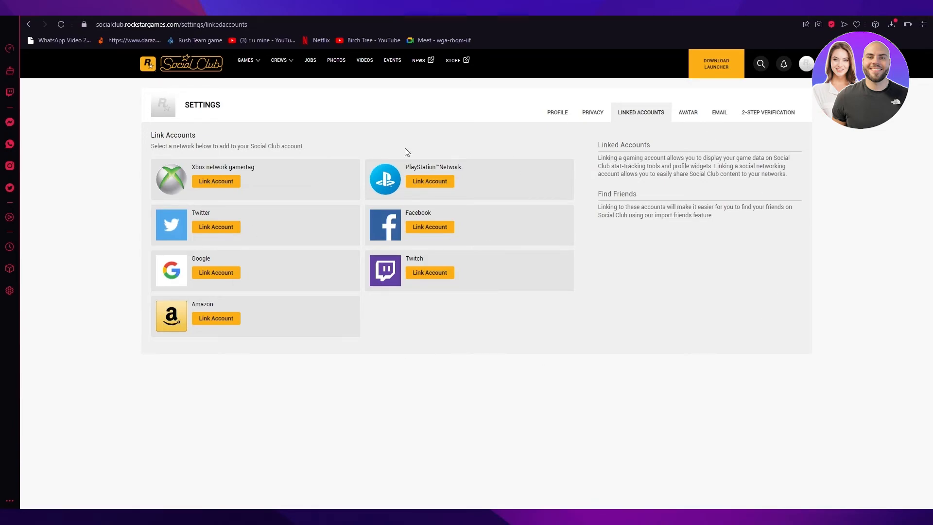
{"action": "mouse_move", "coordinate": [380, 147]}
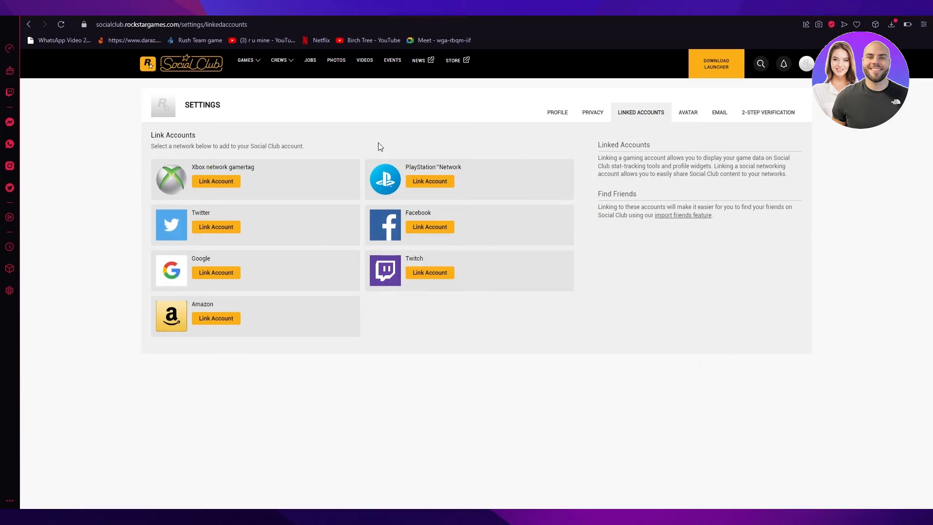
{"action": "mouse_move", "coordinate": [120, 158]}
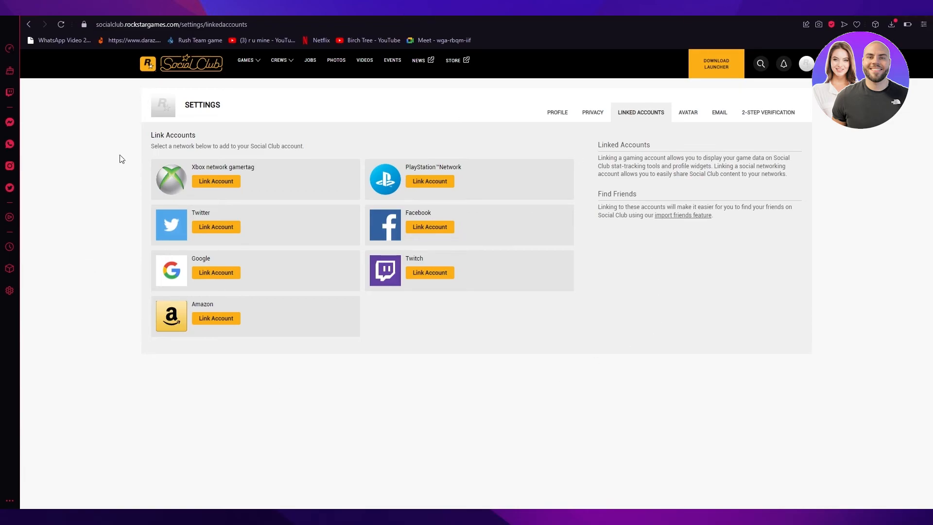
{"action": "mouse_move", "coordinate": [632, 167]}
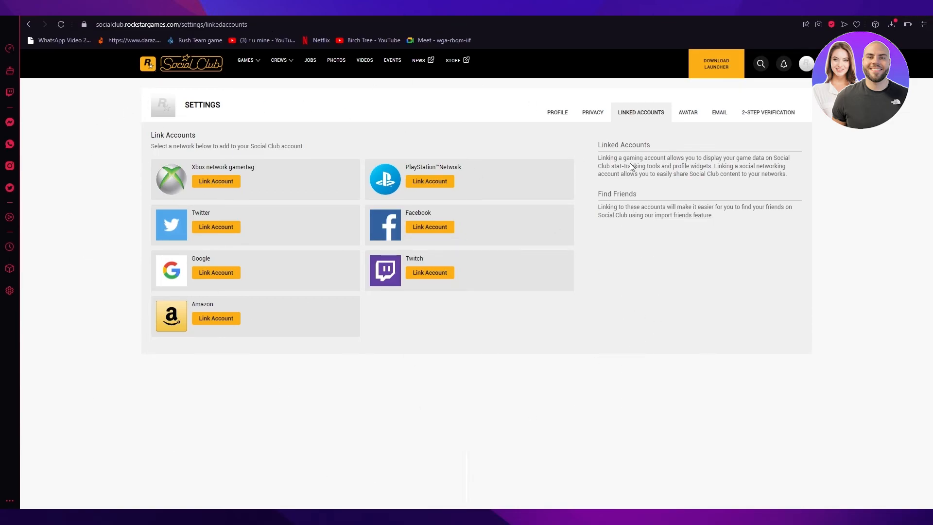